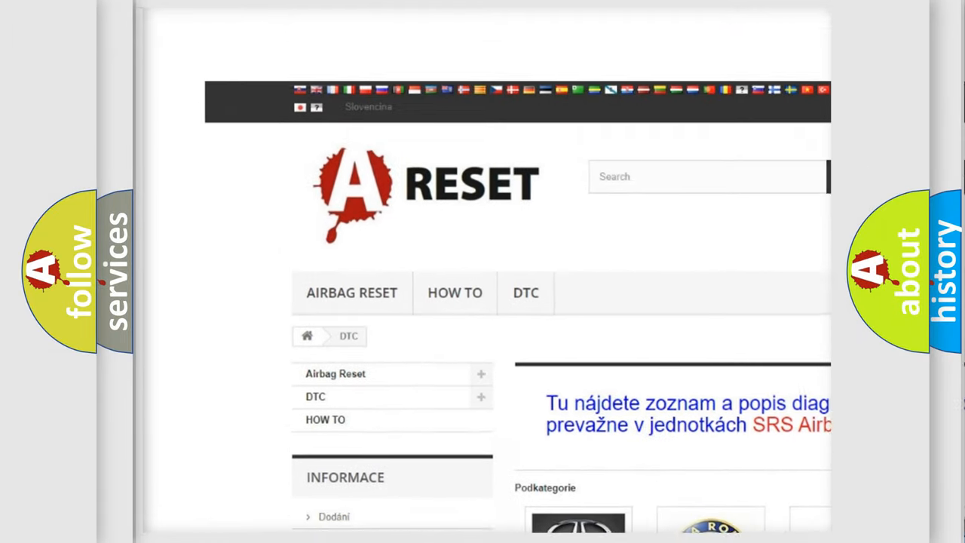
# Scroll the DTC brand grid and open the INFINITI tile to list its B-series codes.
pyautogui.scroll(-3)
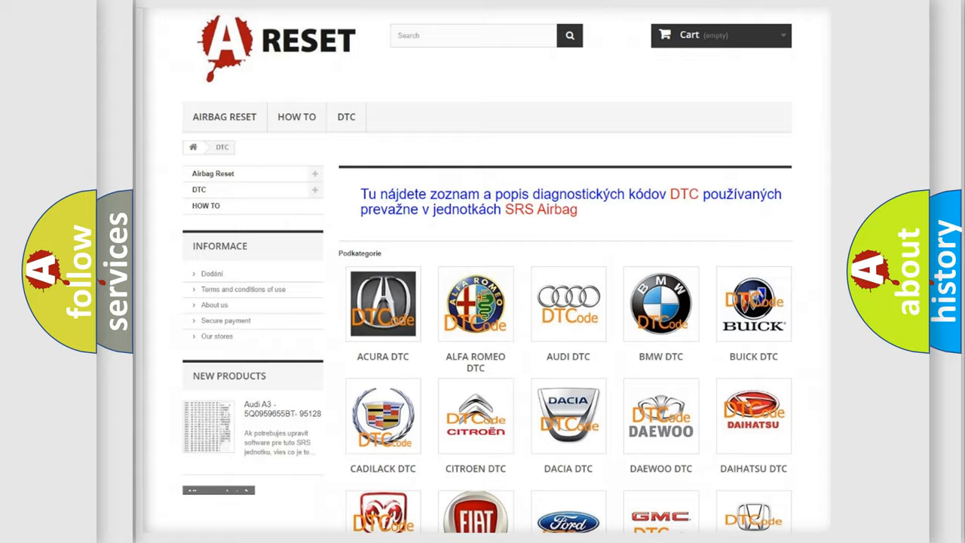
pyautogui.scroll(-3)
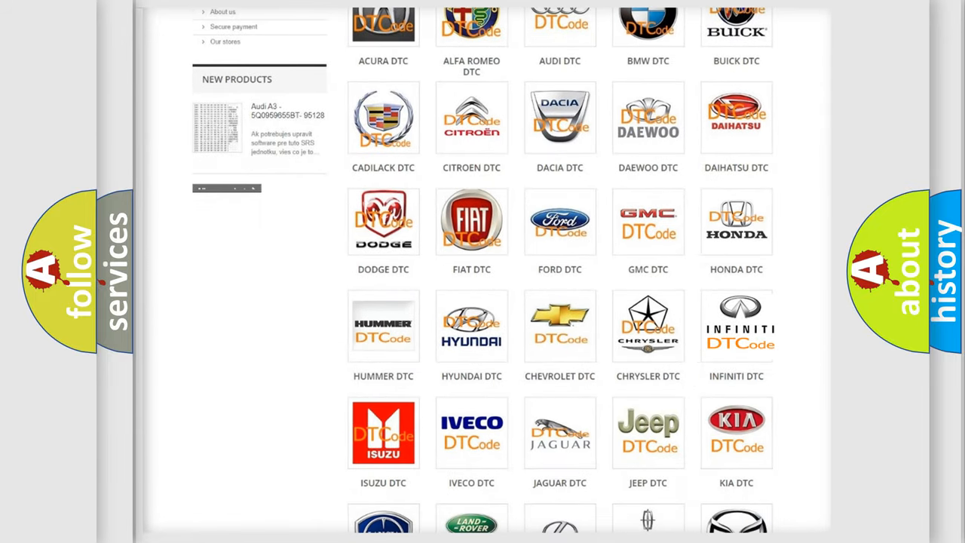
pyautogui.click(736, 324)
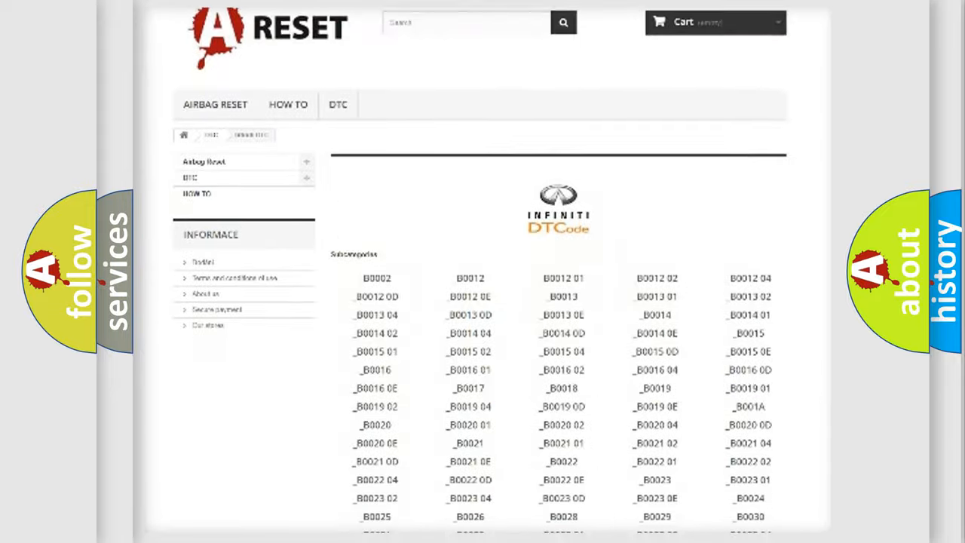